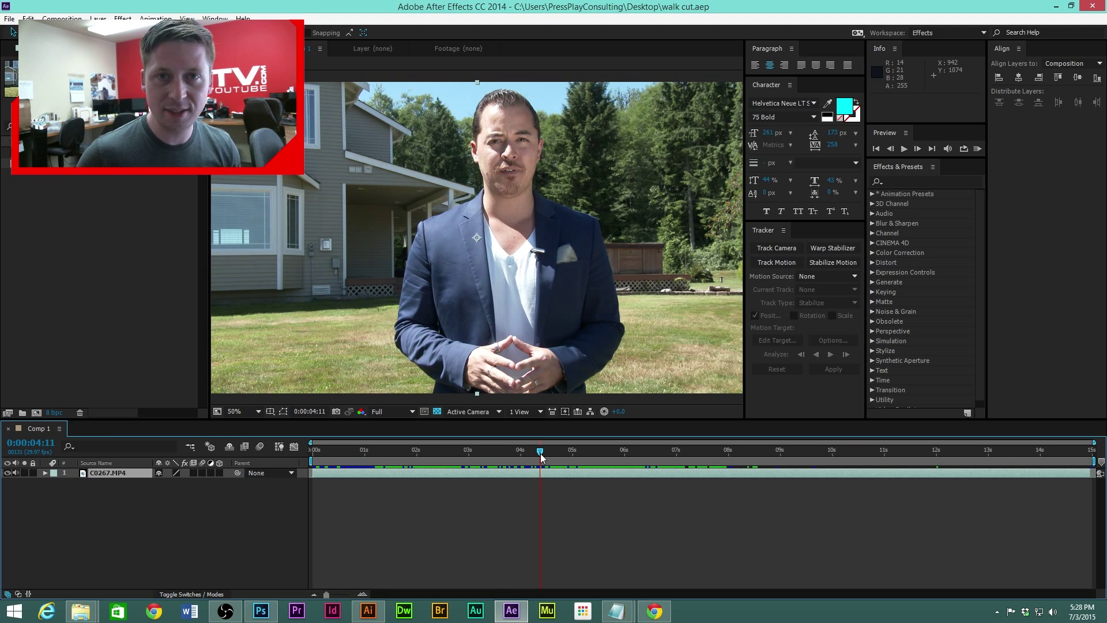
# - Duplicate the interview layer at 100% zoom and trim the copy's in-point to 0:00:05:02
pyautogui.moveTo(540, 450); pyautogui.dragTo(553, 450)
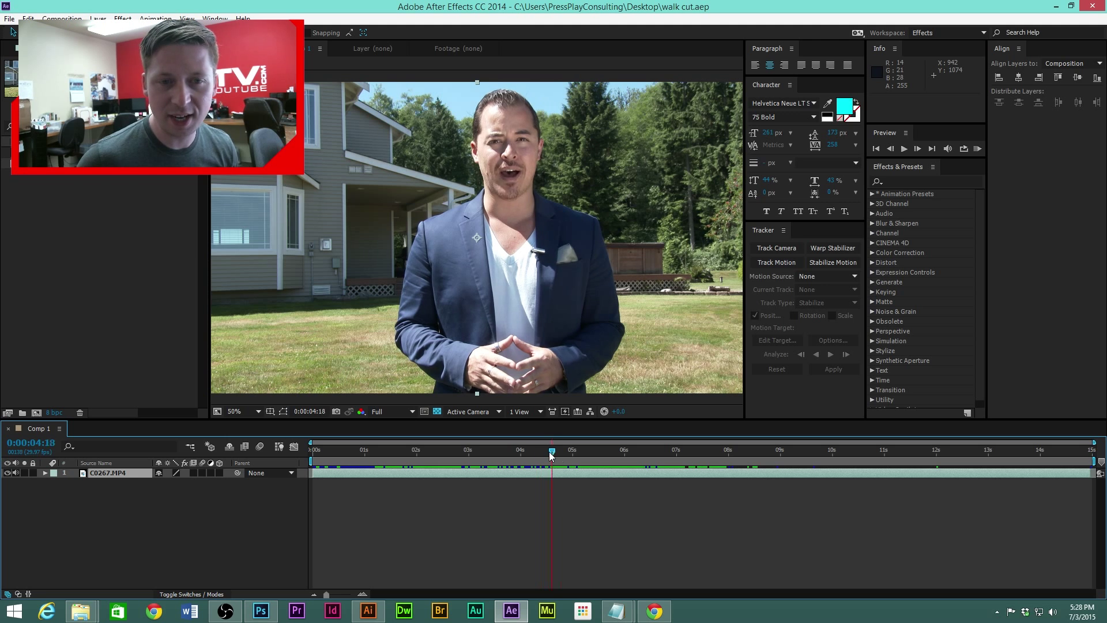
pyautogui.click(618, 452)
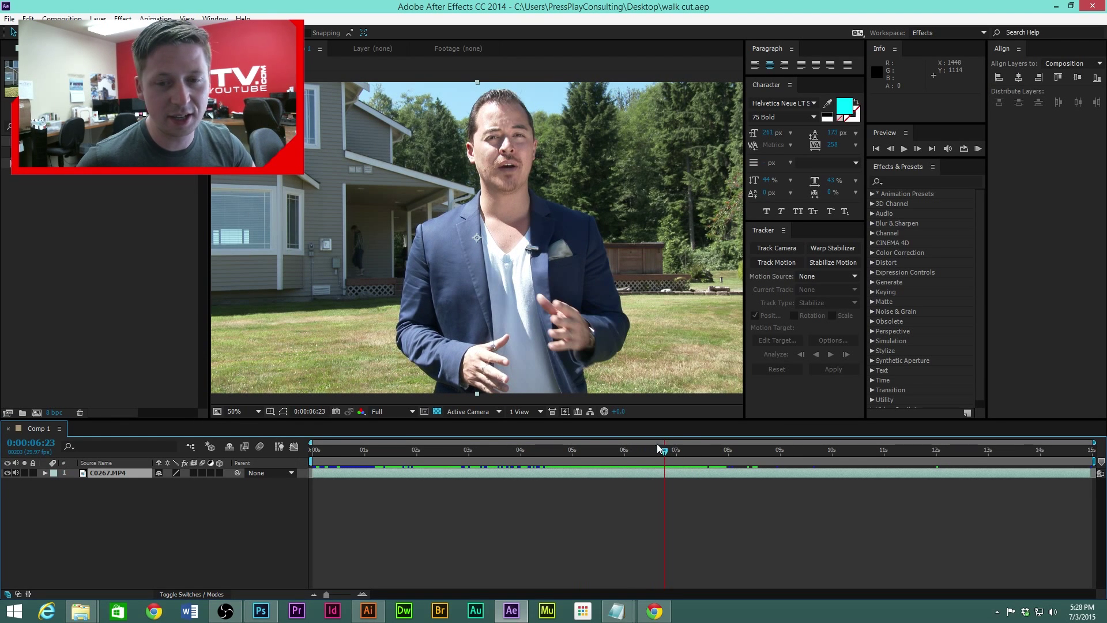
pyautogui.click(647, 450)
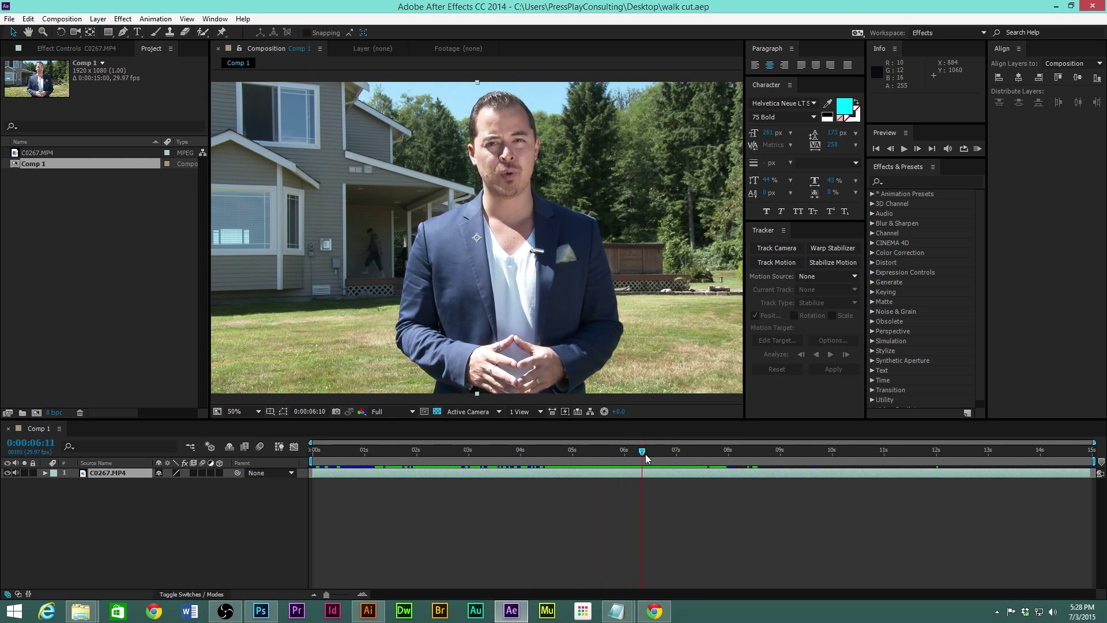
pyautogui.moveTo(641, 451); pyautogui.dragTo(588, 450)
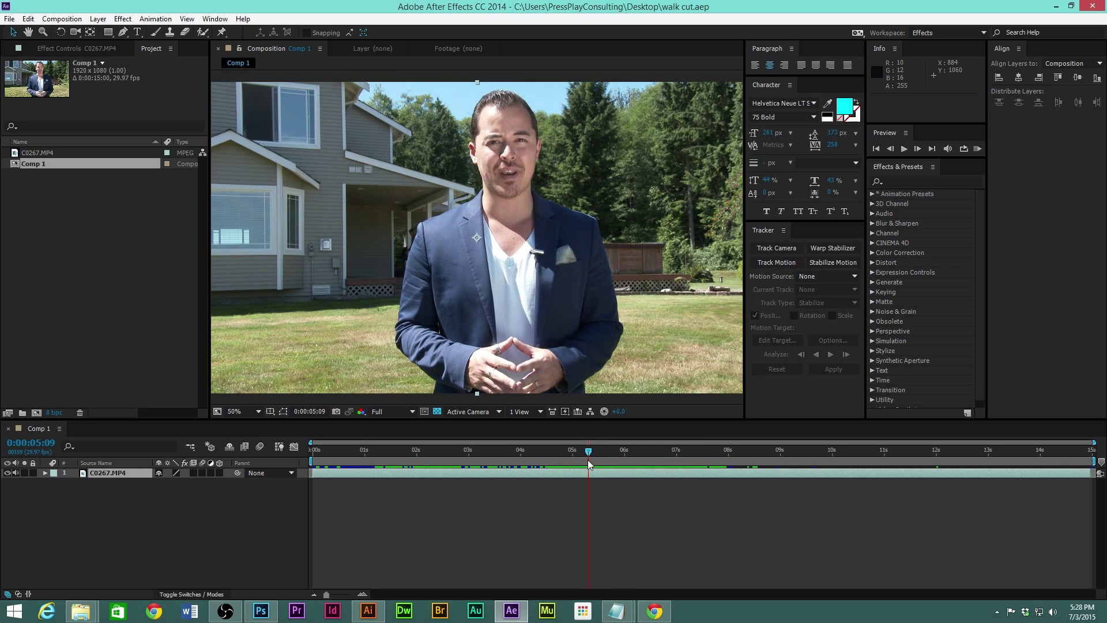
pyautogui.click(652, 451)
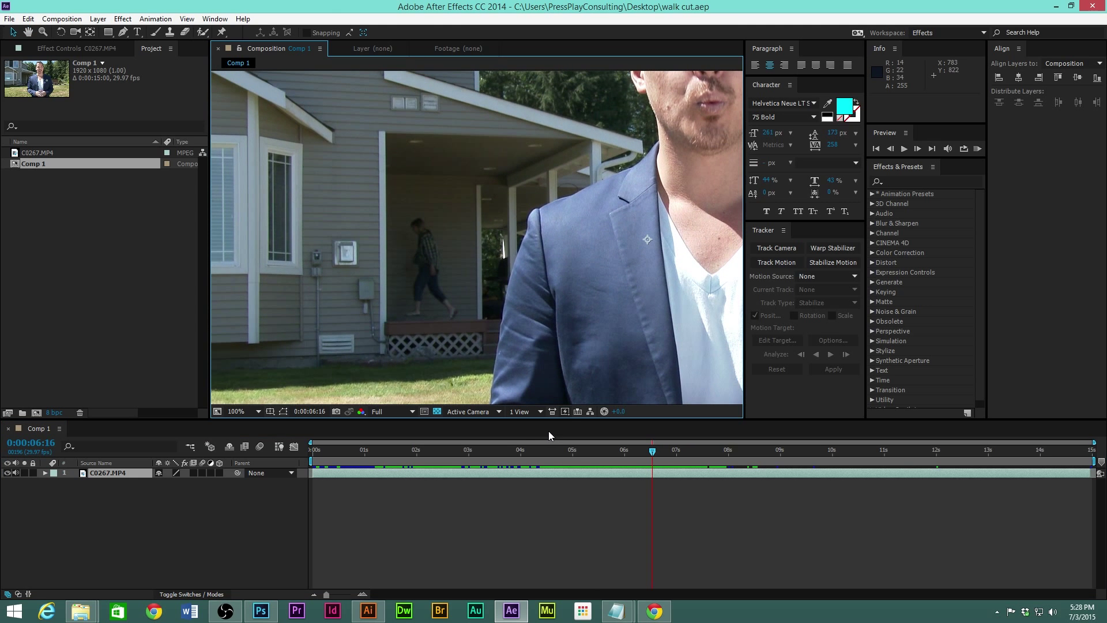
pyautogui.click(562, 451)
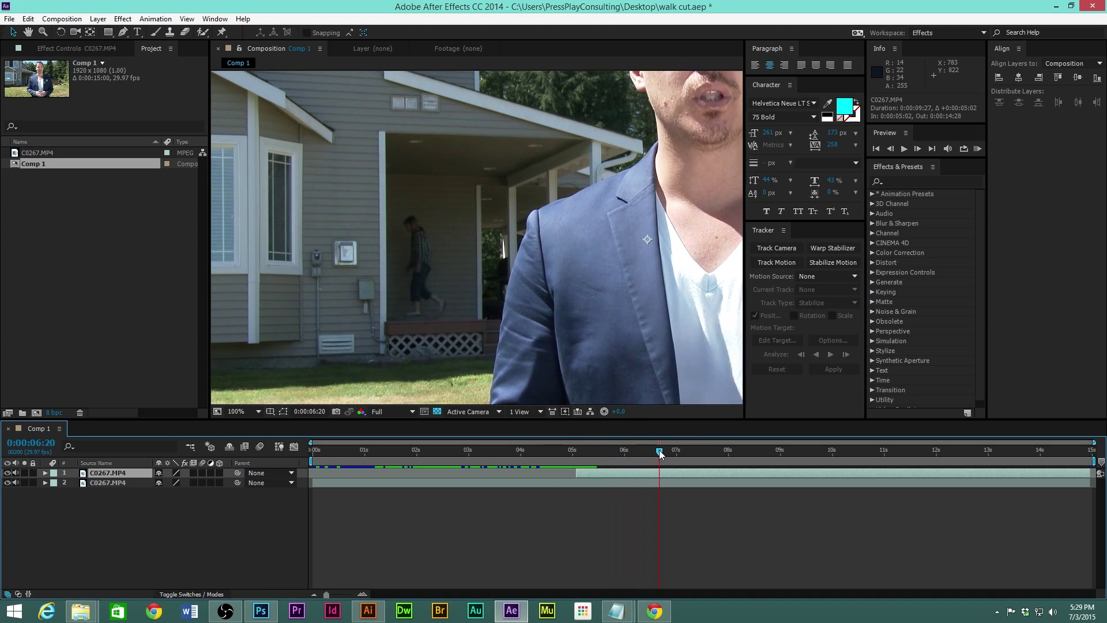
# - Trim the top copy's out-point to 0:00:07:09 and scrub through the trimmed stretch
pyautogui.moveTo(660, 452); pyautogui.dragTo(693, 453)
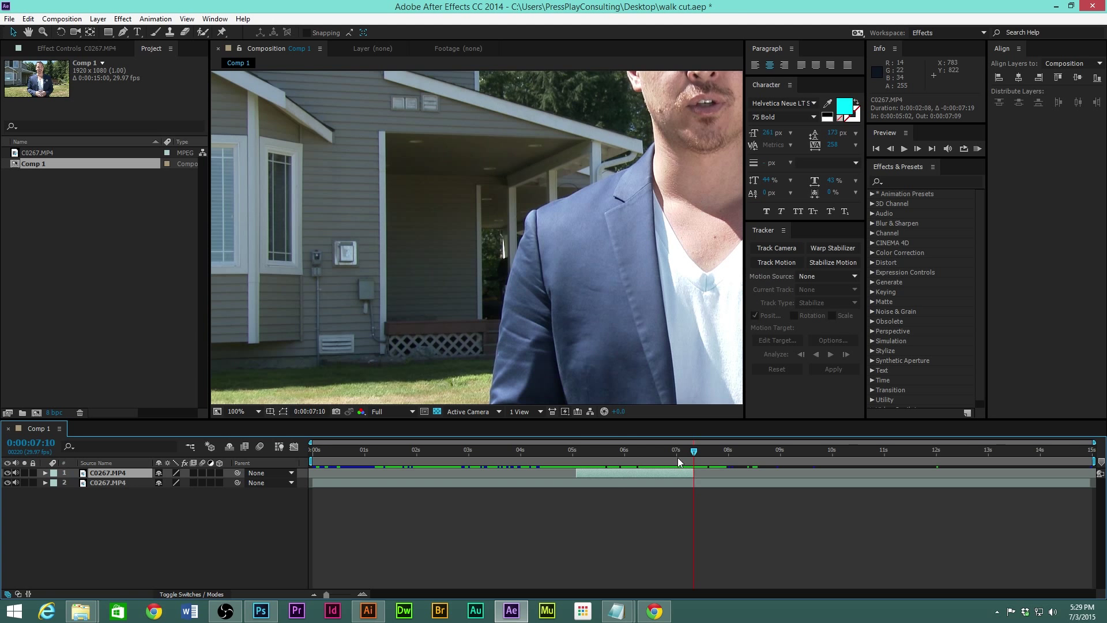
pyautogui.click(596, 450)
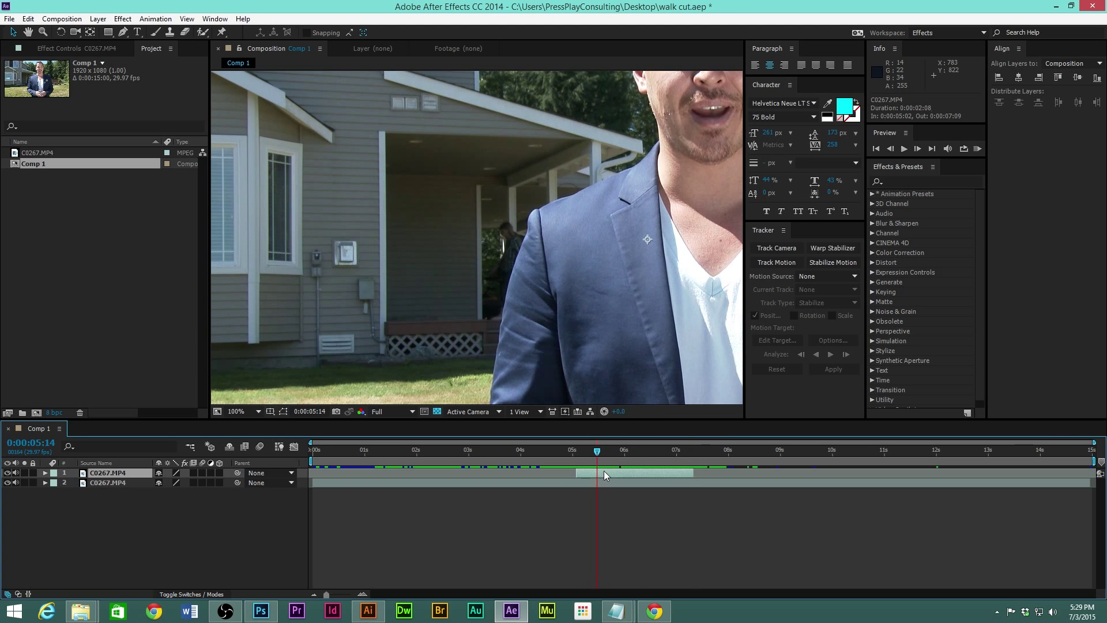
pyautogui.moveTo(597, 450); pyautogui.dragTo(592, 450)
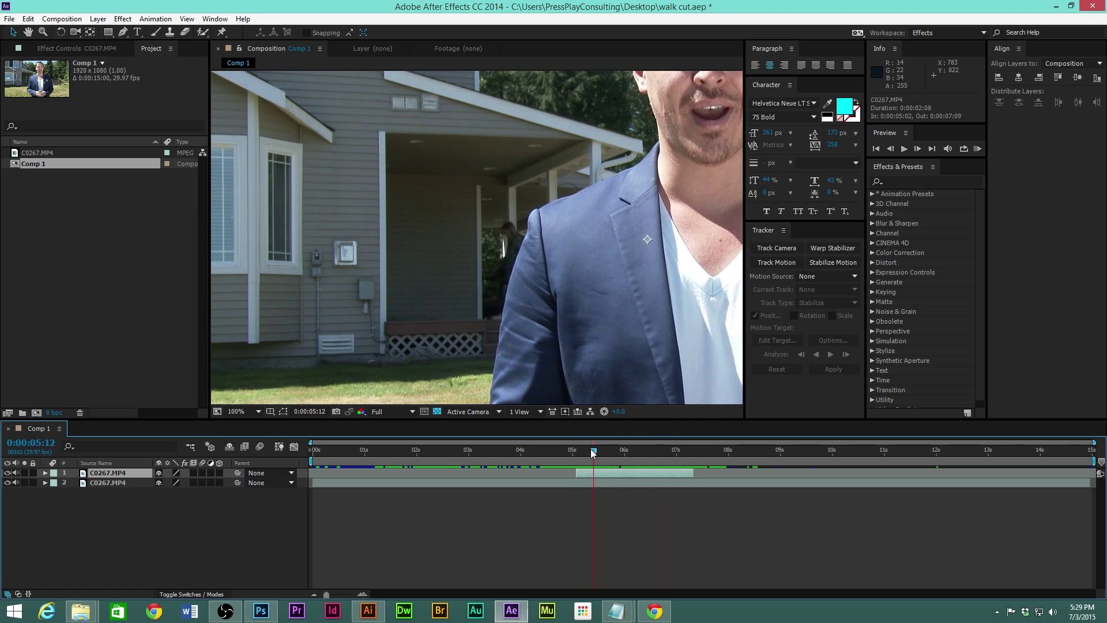
pyautogui.moveTo(592, 450); pyautogui.dragTo(672, 451)
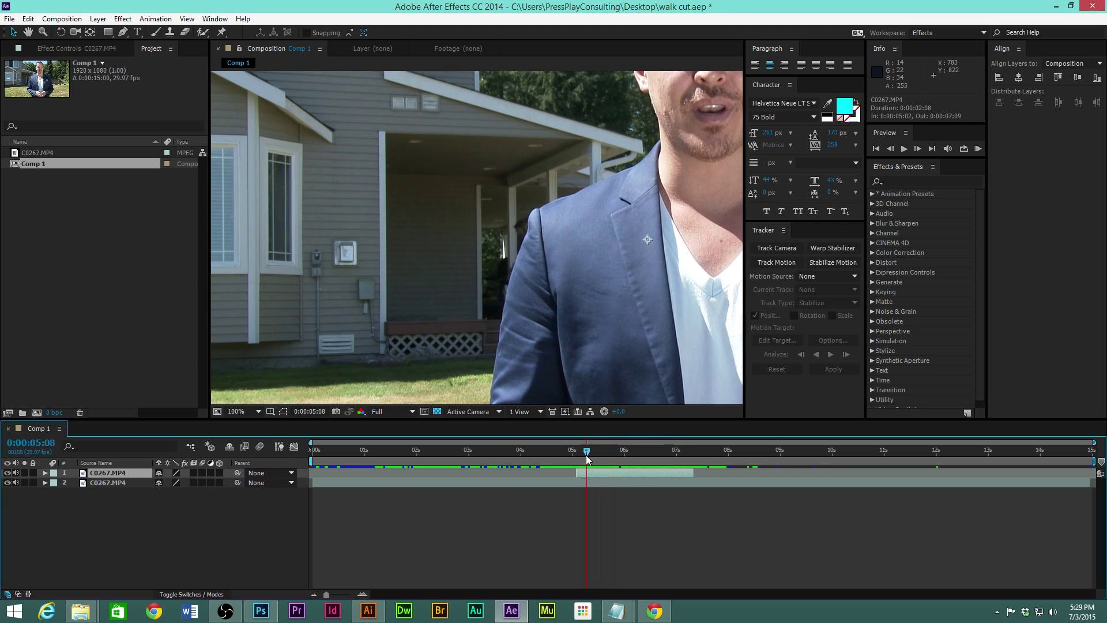
pyautogui.click(626, 450)
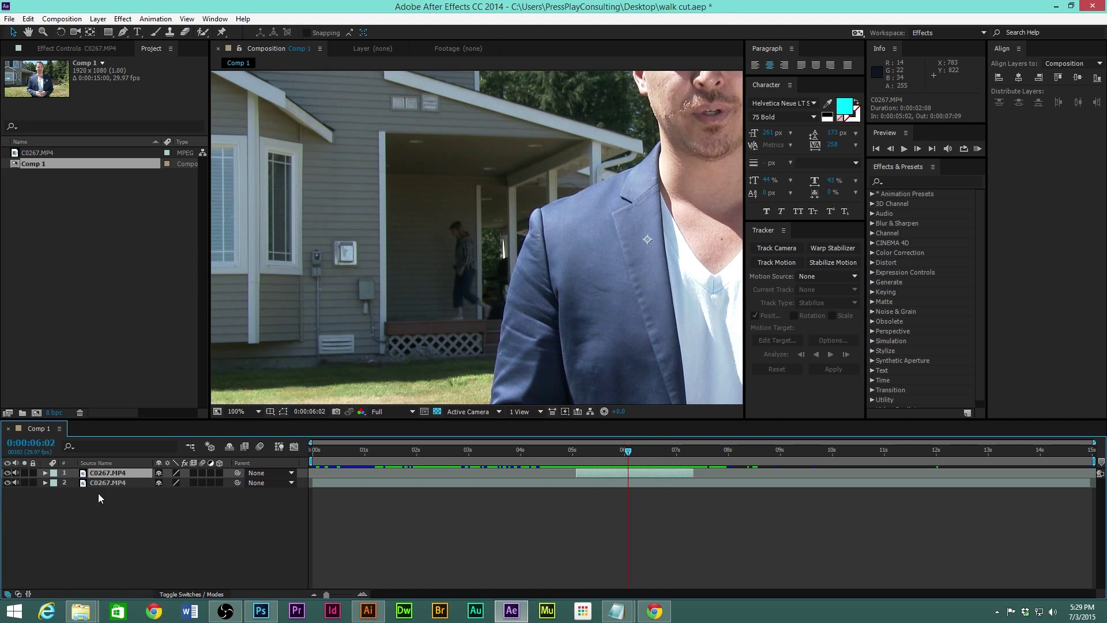
pyautogui.click(107, 483)
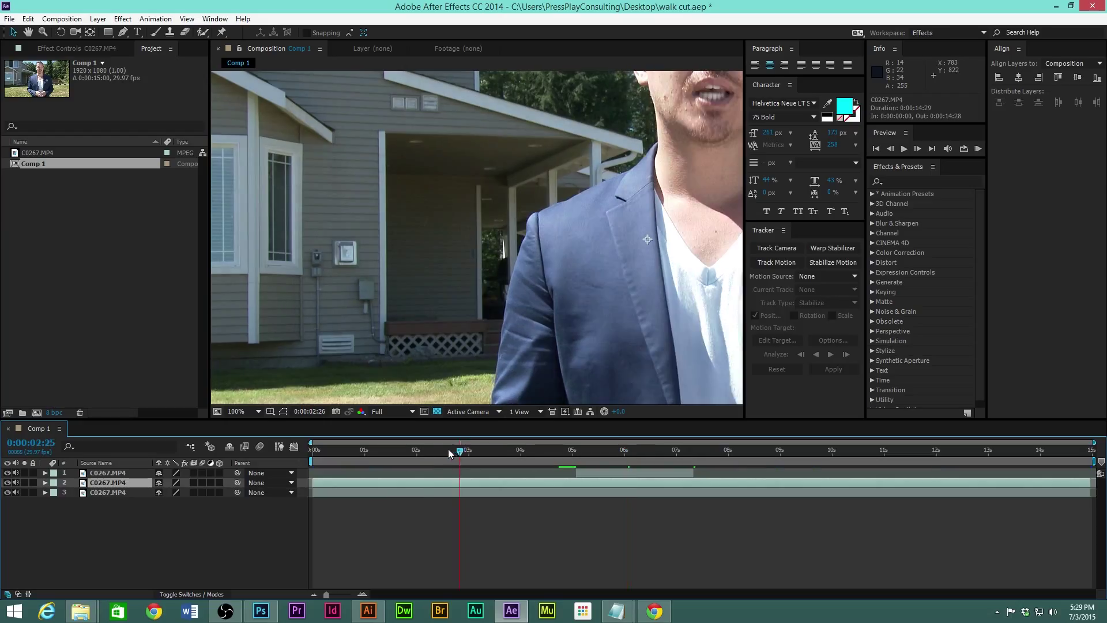
# - Move a fresh duplicate to the top and trim it to 0:00:05:02–0:00:07:09
pyautogui.click(420, 449)
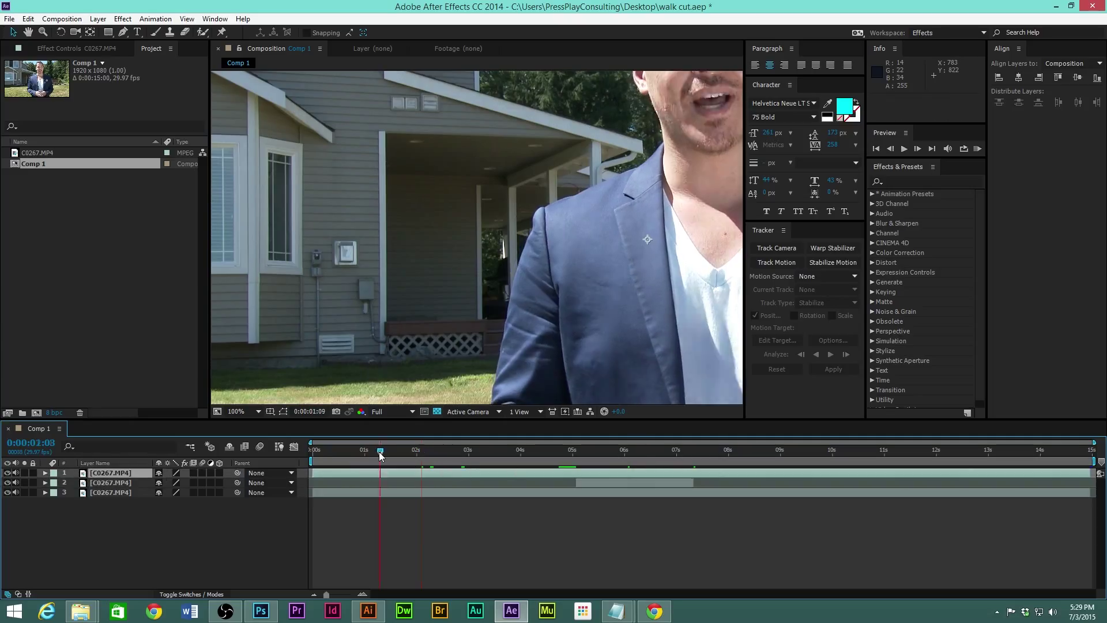
pyautogui.moveTo(380, 449); pyautogui.dragTo(364, 450)
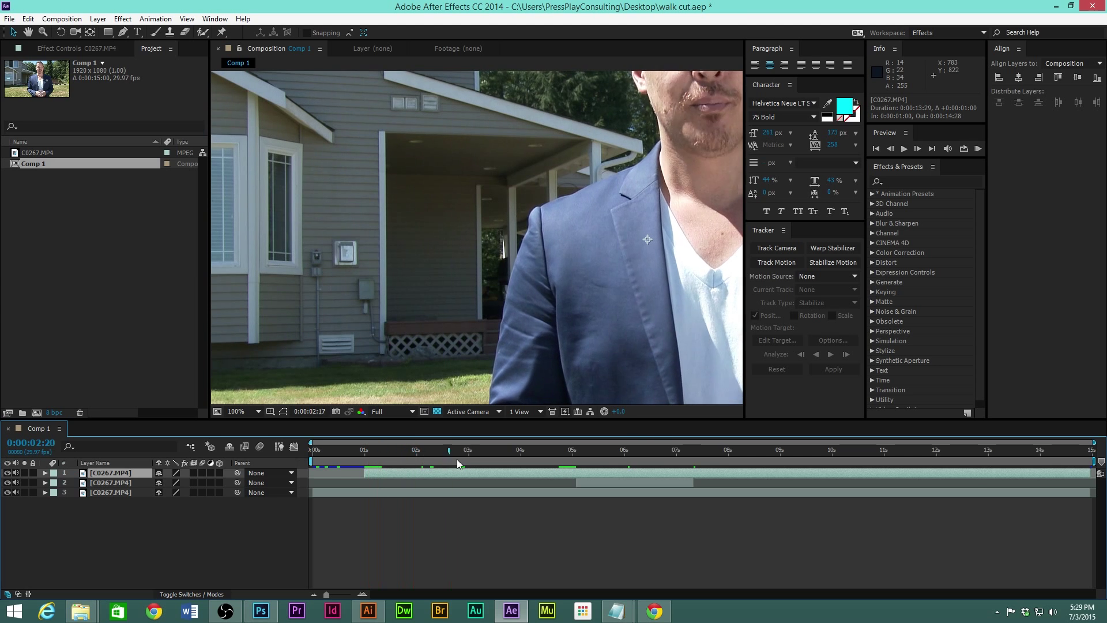
pyautogui.click(469, 450)
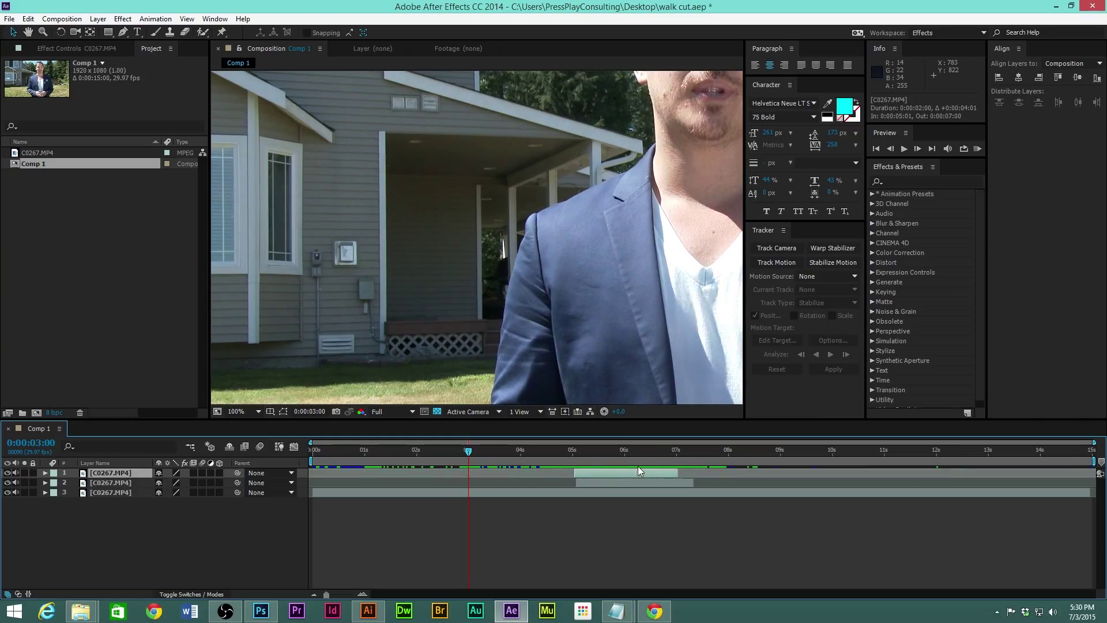
pyautogui.click(707, 450)
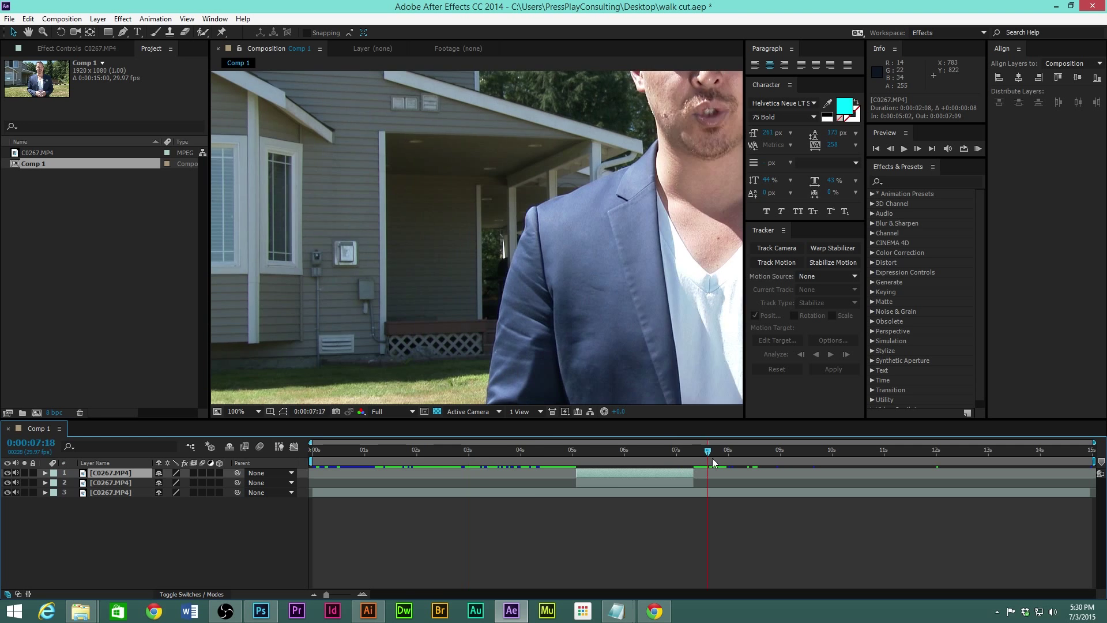
pyautogui.moveTo(708, 450); pyautogui.dragTo(657, 450)
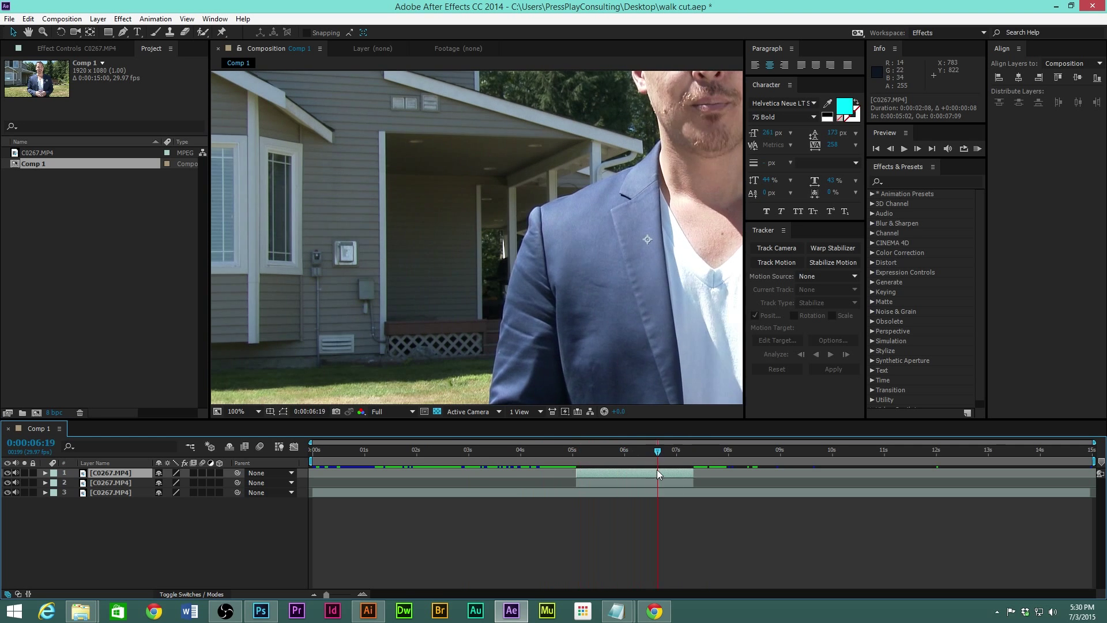
pyautogui.click(680, 451)
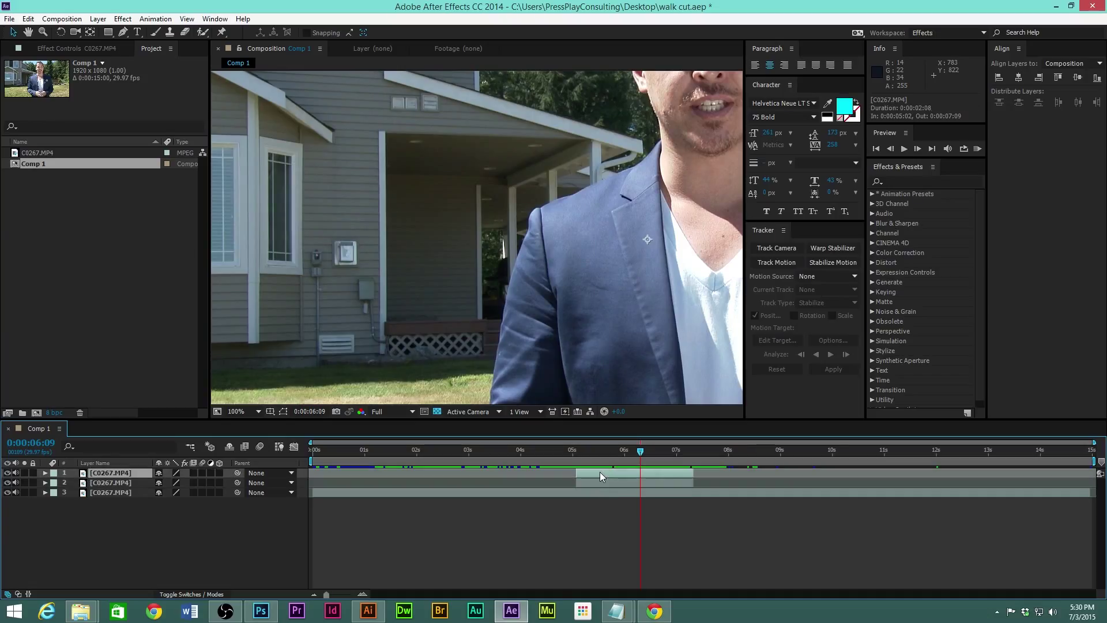
pyautogui.moveTo(625, 462)
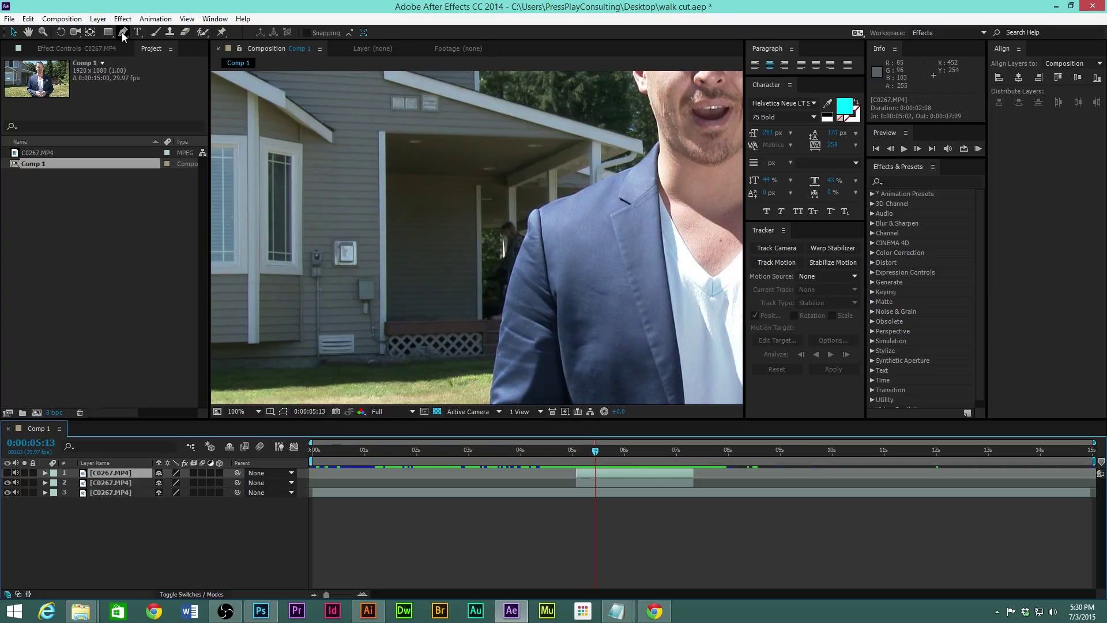
# - Draw a ten-point Pen mask around the porch on the top copy
pyautogui.click(118, 35)
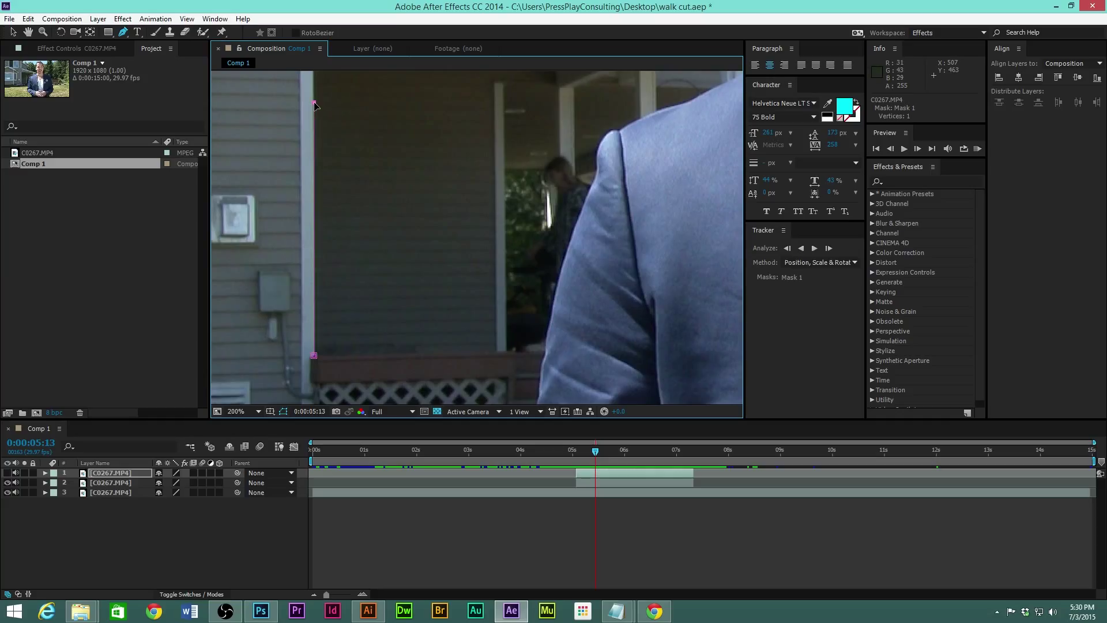
pyautogui.click(501, 108)
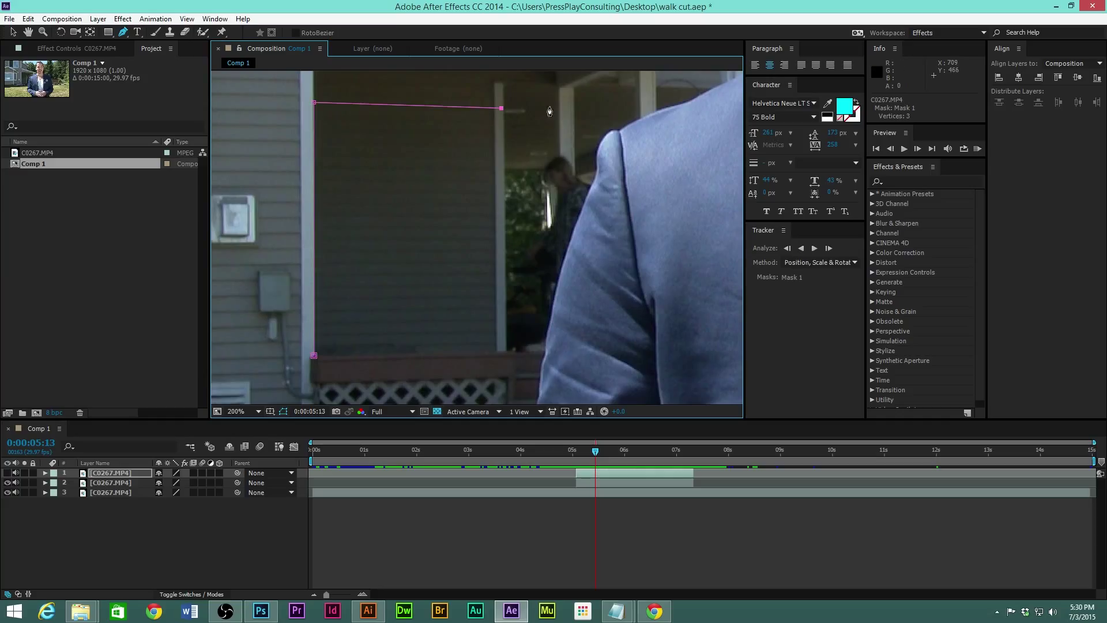
pyautogui.click(596, 145)
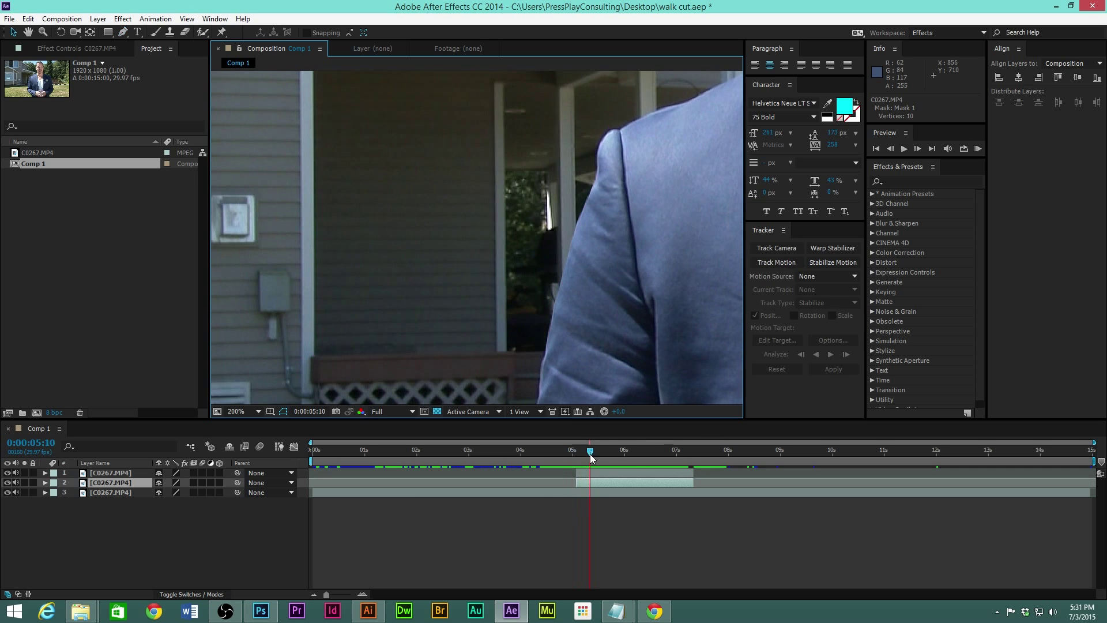
pyautogui.moveTo(590, 450); pyautogui.dragTo(597, 450)
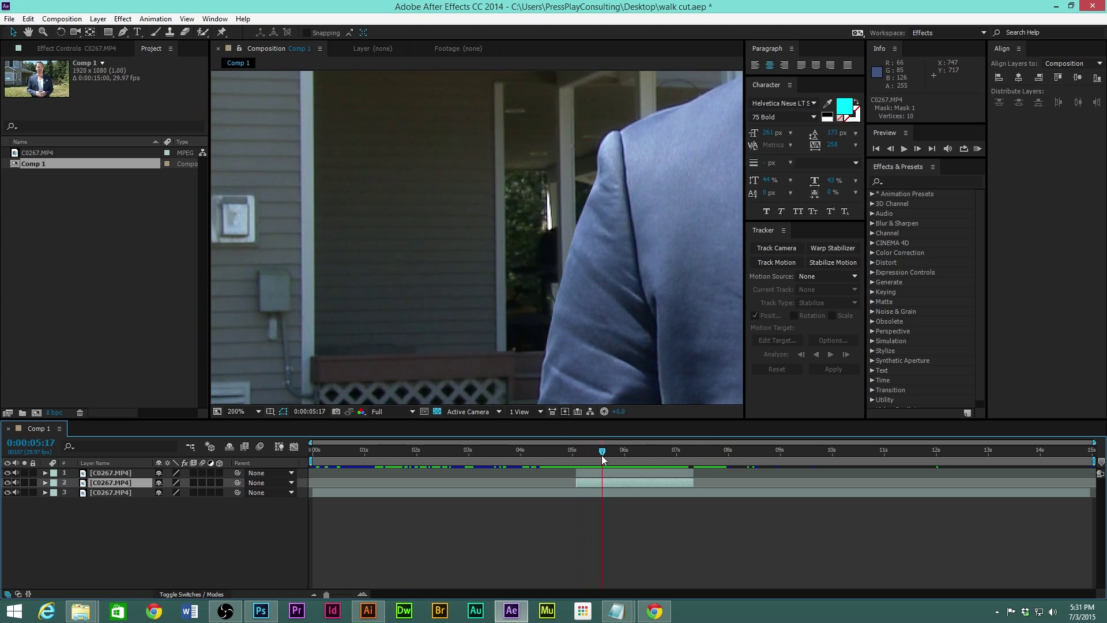
pyautogui.moveTo(602, 450); pyautogui.dragTo(633, 450)
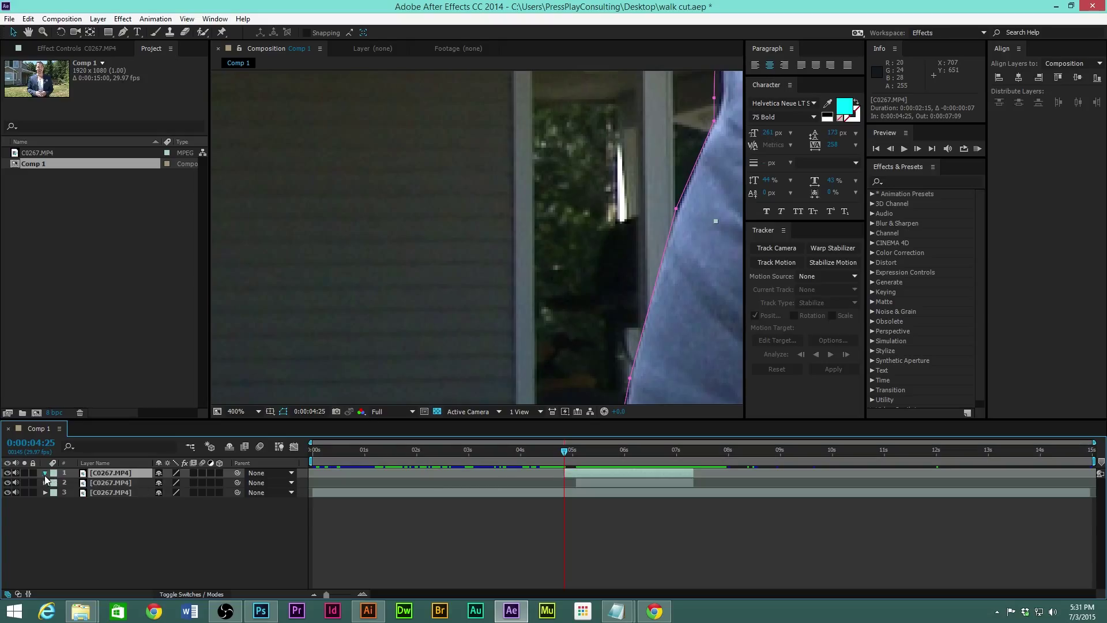
# - Keyframe the patch layer's opacity 0% to 100% at its start and end
pyautogui.click(45, 472)
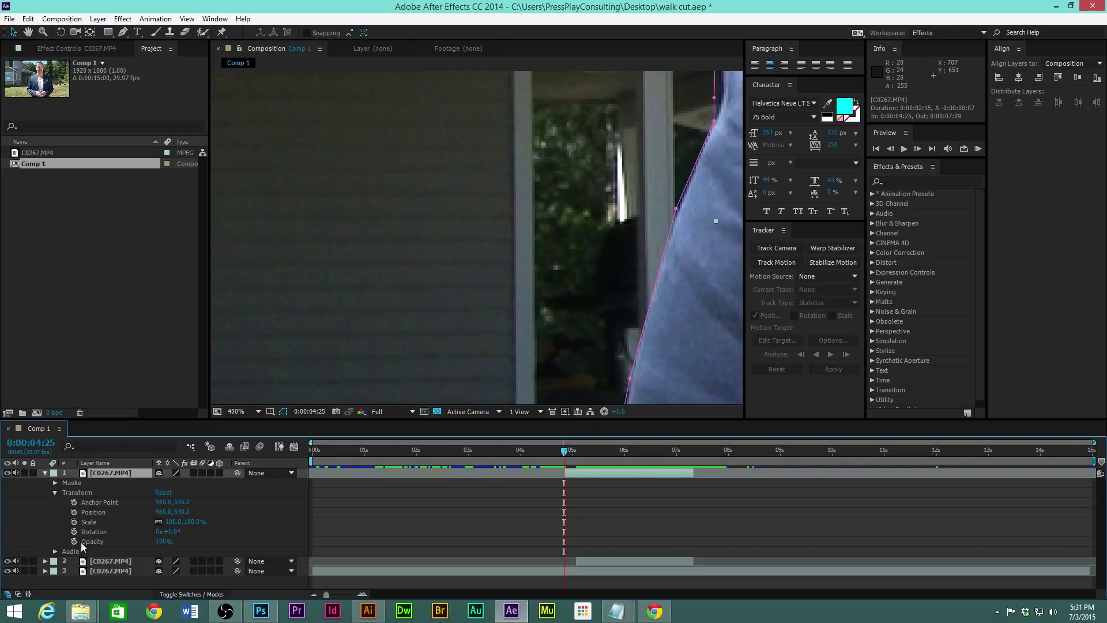
pyautogui.click(74, 541)
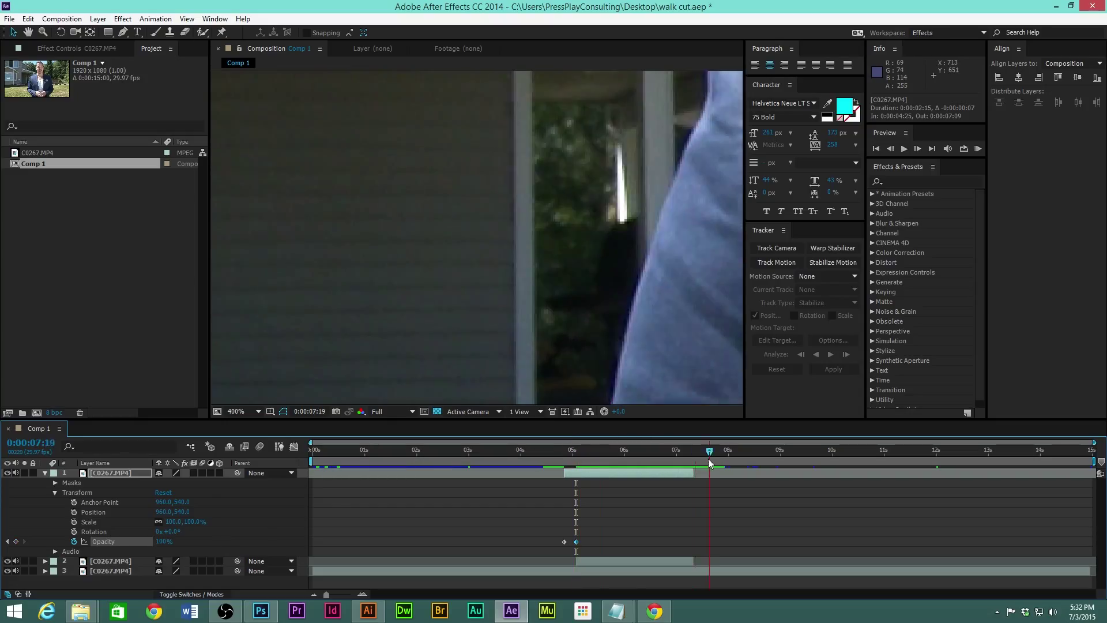
pyautogui.click(693, 451)
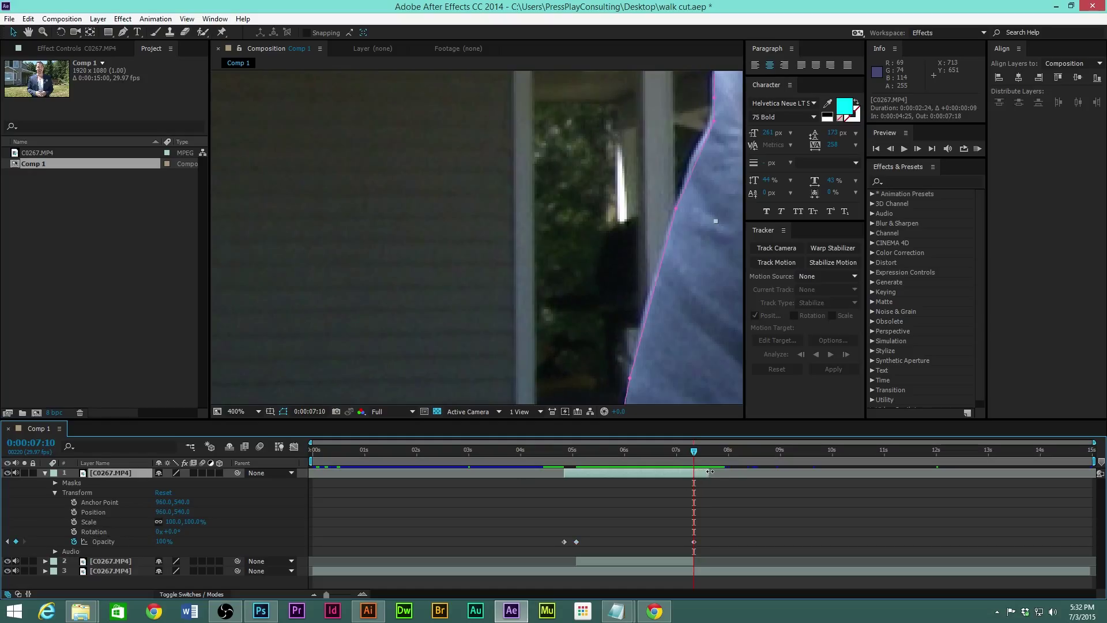
pyautogui.moveTo(693, 451); pyautogui.dragTo(699, 451)
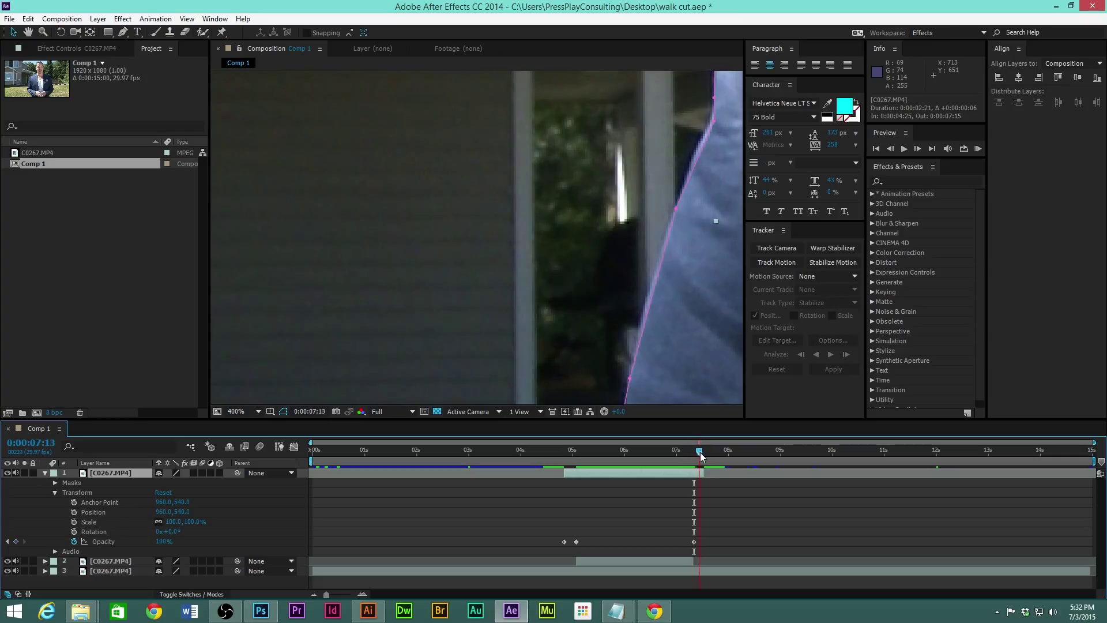
pyautogui.moveTo(699, 449); pyautogui.dragTo(703, 449)
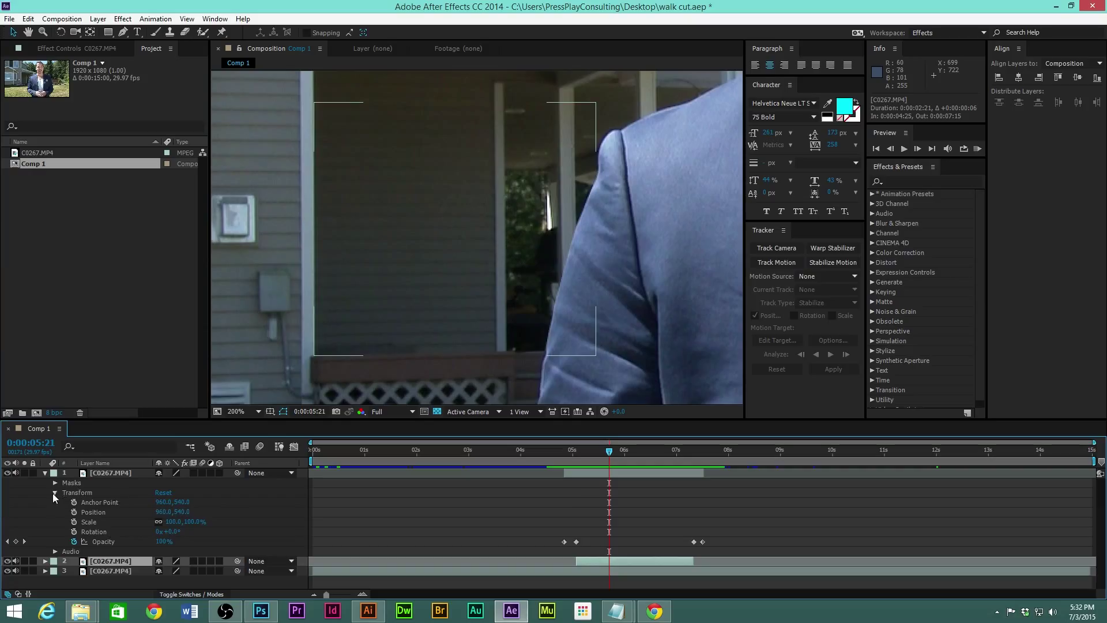
# - Set a Mask 1 path keyframe at the patch's first frame with mask opacity 0%
pyautogui.click(55, 483)
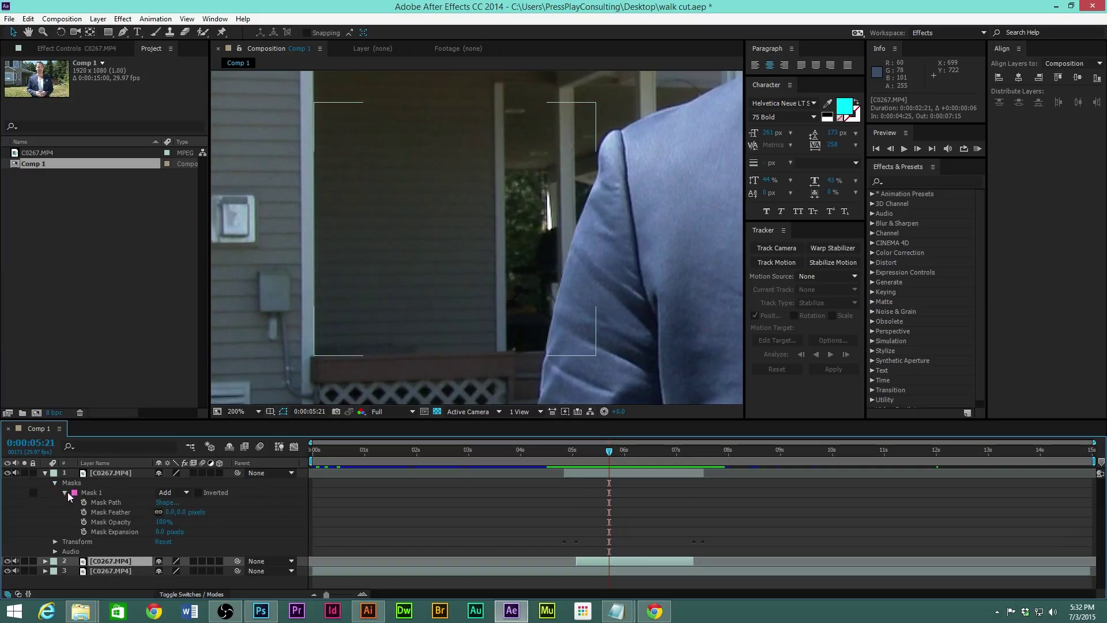
pyautogui.click(575, 451)
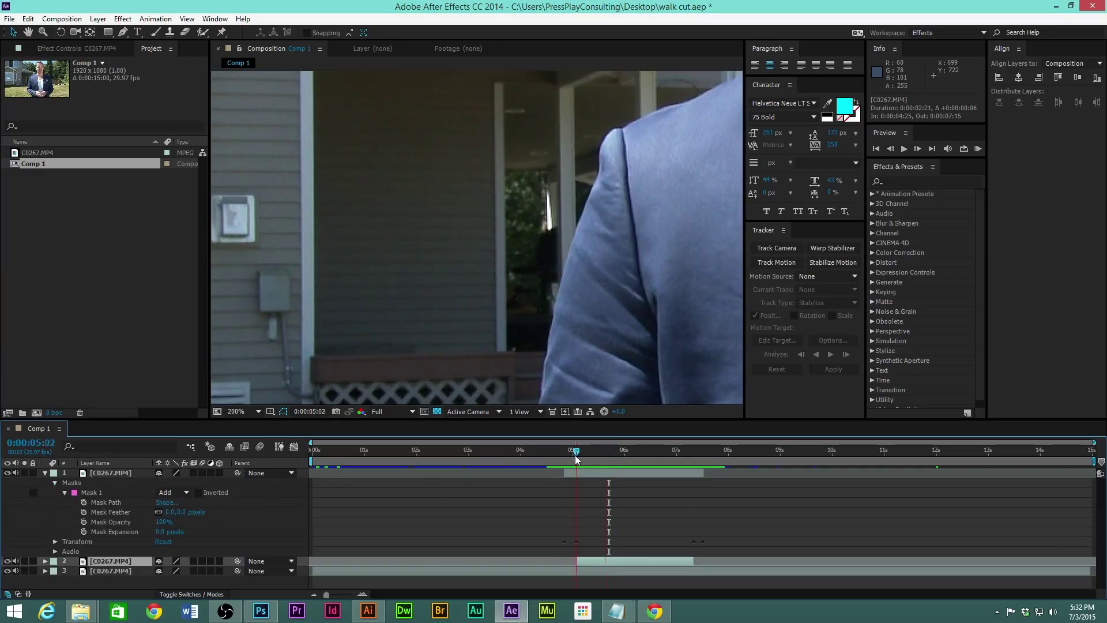
pyautogui.click(564, 450)
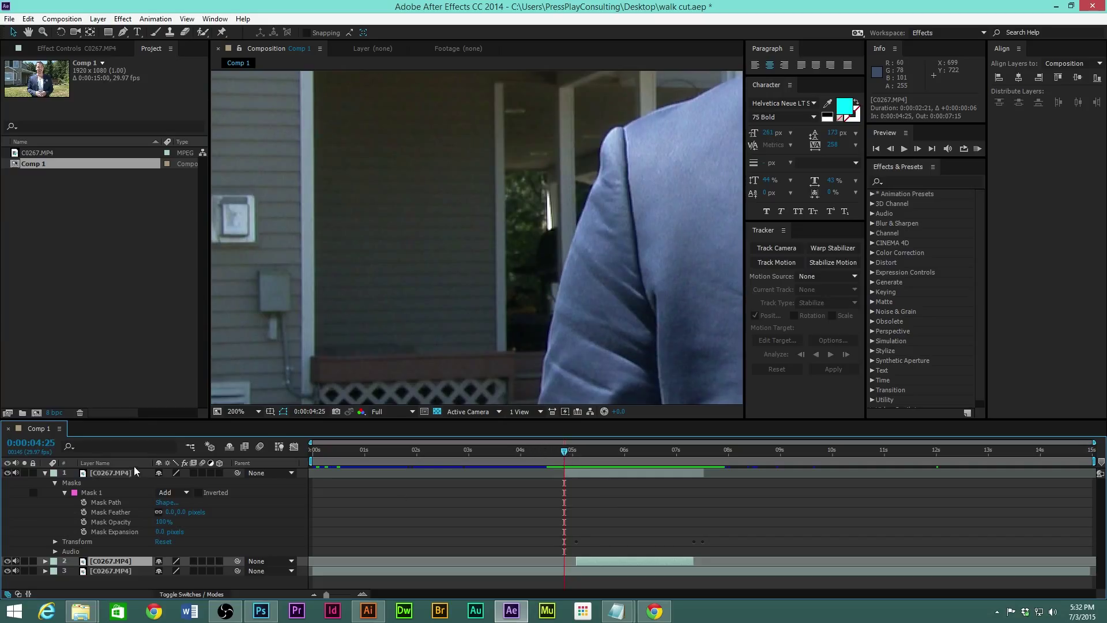
pyautogui.click(90, 492)
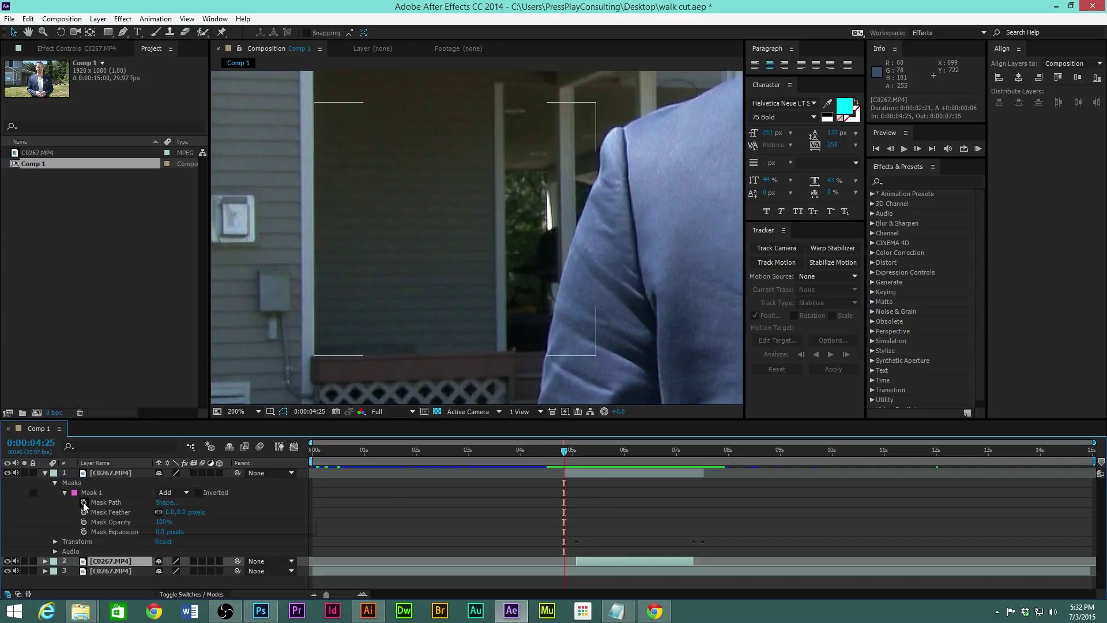
pyautogui.click(118, 502)
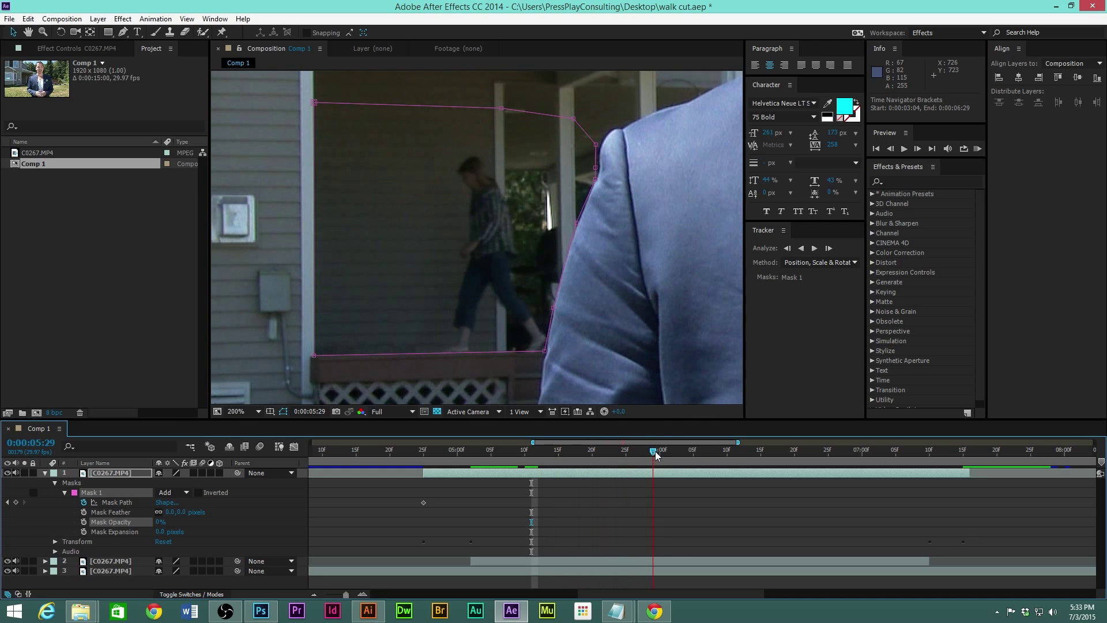
# - Drag mask vertices at later frames to cover the woman, then restore 100% mask opacity
pyautogui.click(653, 452)
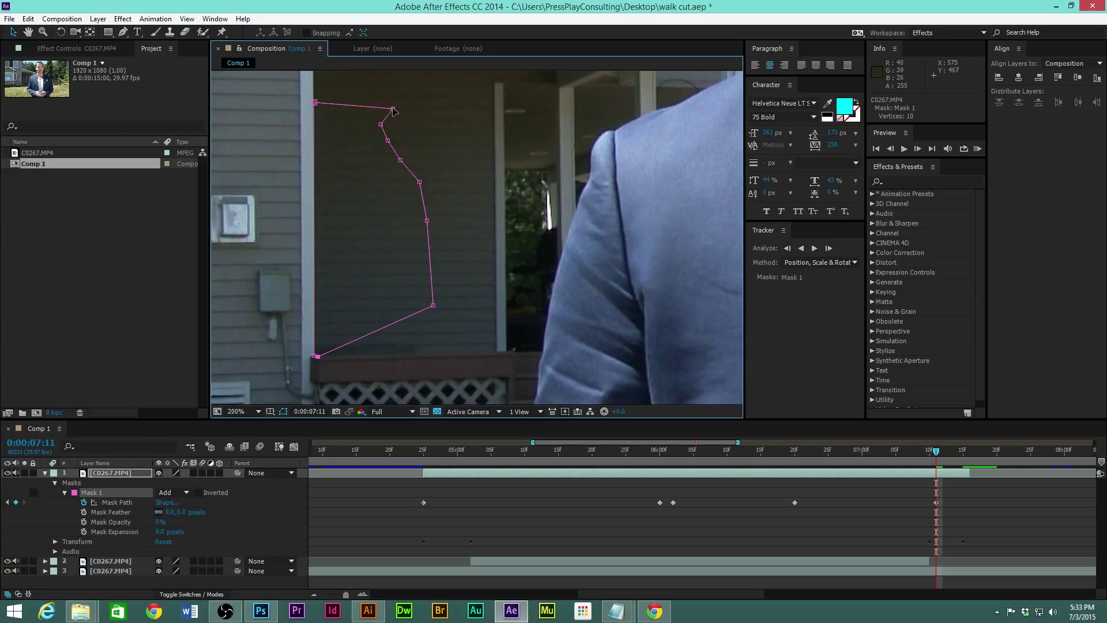
pyautogui.moveTo(394, 111); pyautogui.dragTo(381, 127)
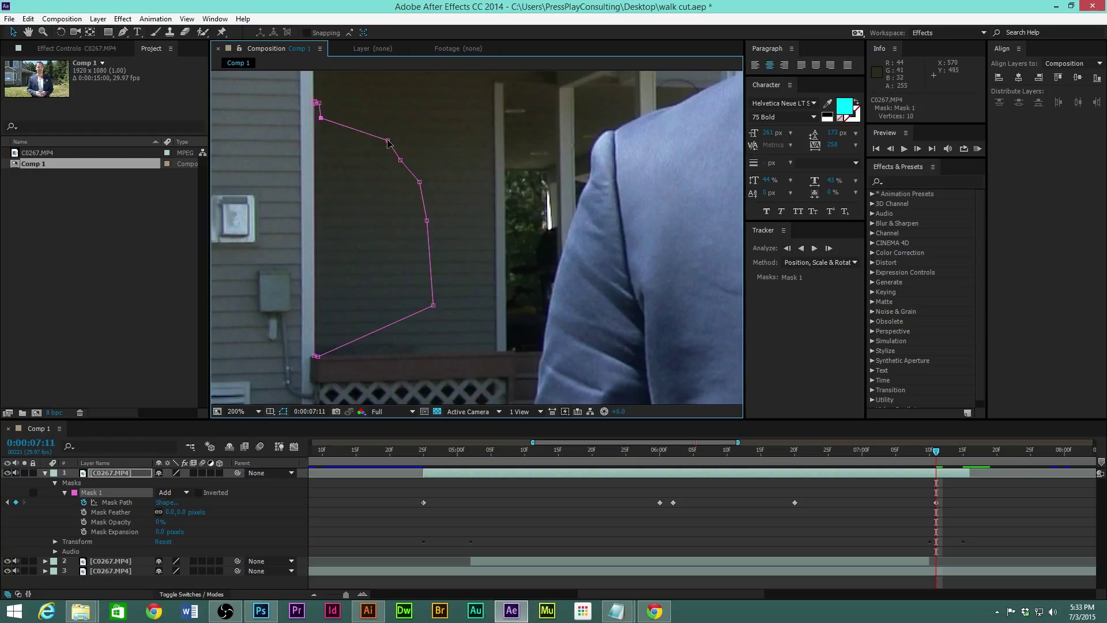
pyautogui.moveTo(387, 142); pyautogui.dragTo(323, 168)
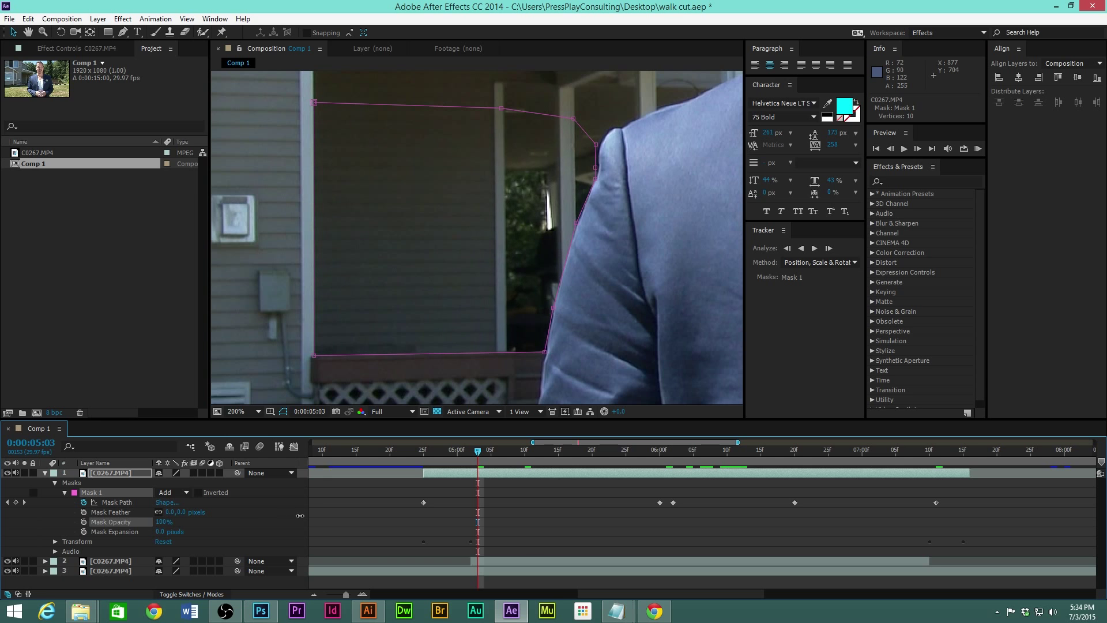
# - Add two mask path keyframes at problem frames and scrub to confirm coverage
pyautogui.click(497, 450)
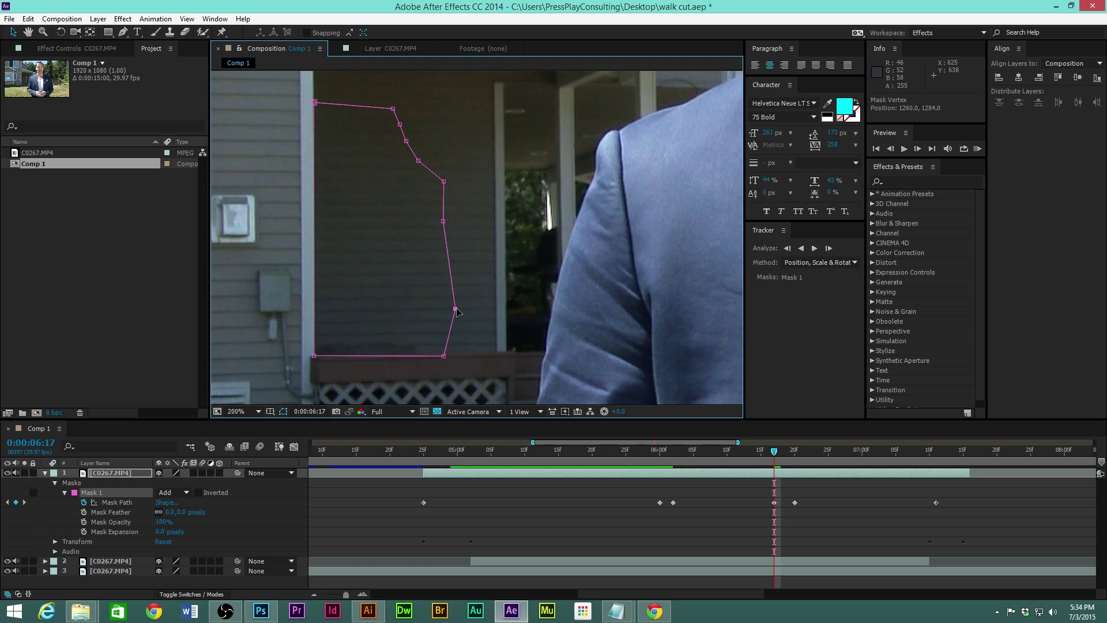
pyautogui.click(794, 450)
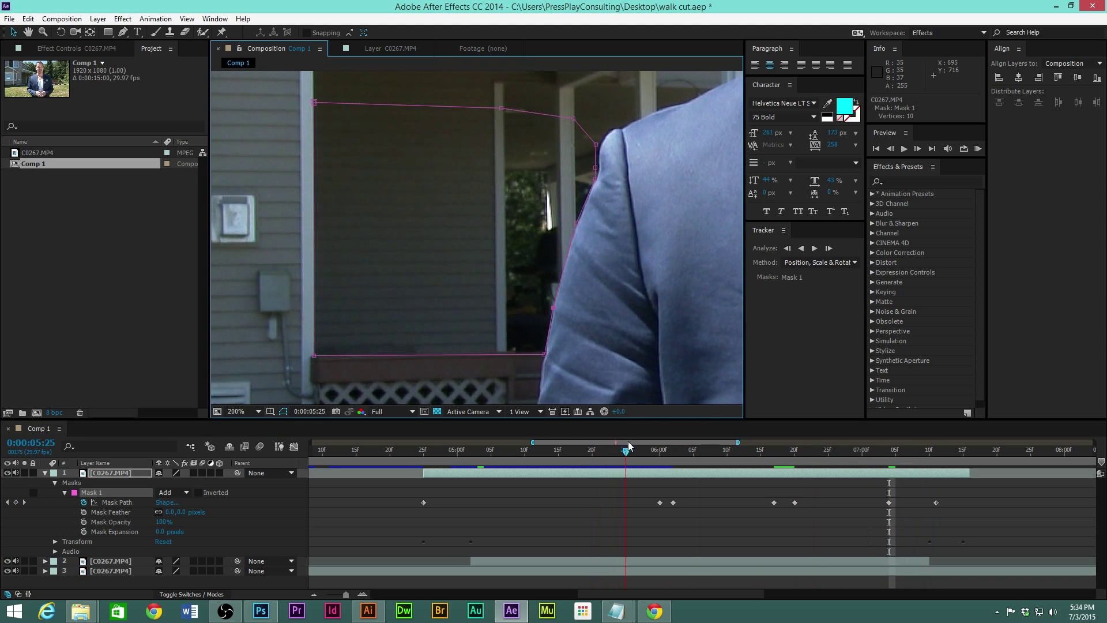
pyautogui.click(646, 448)
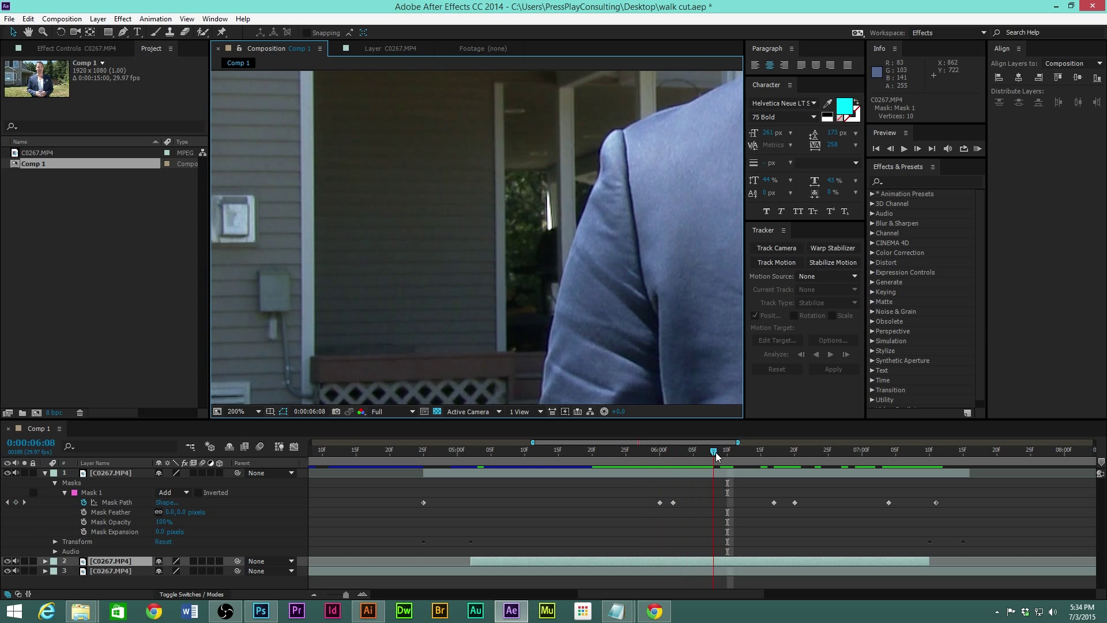
pyautogui.moveTo(713, 450); pyautogui.dragTo(706, 450)
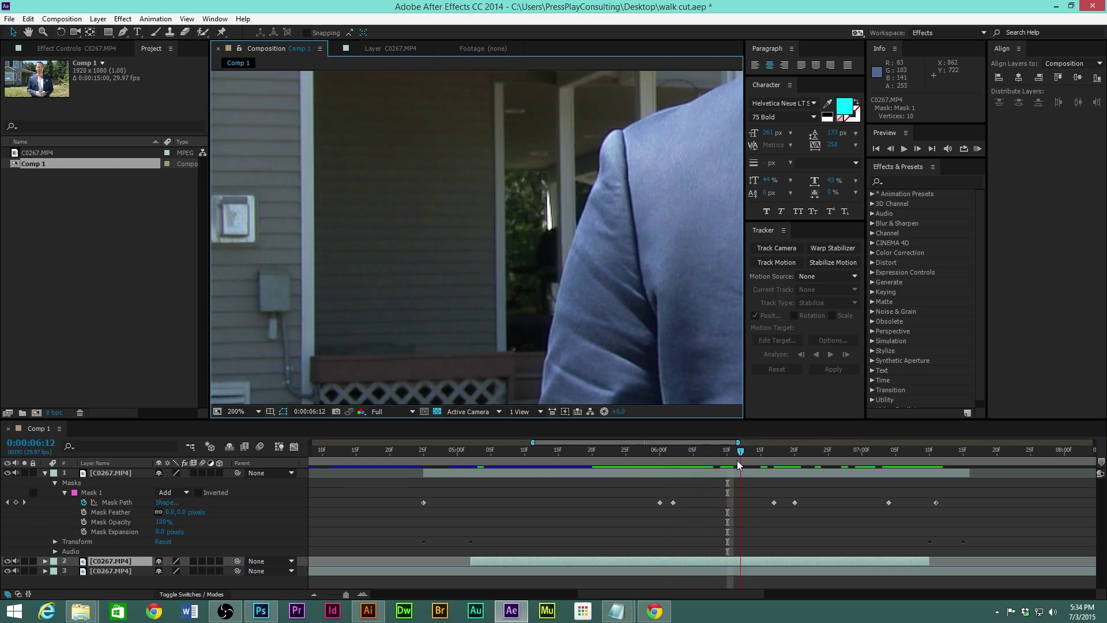
pyautogui.moveTo(740, 450); pyautogui.dragTo(699, 450)
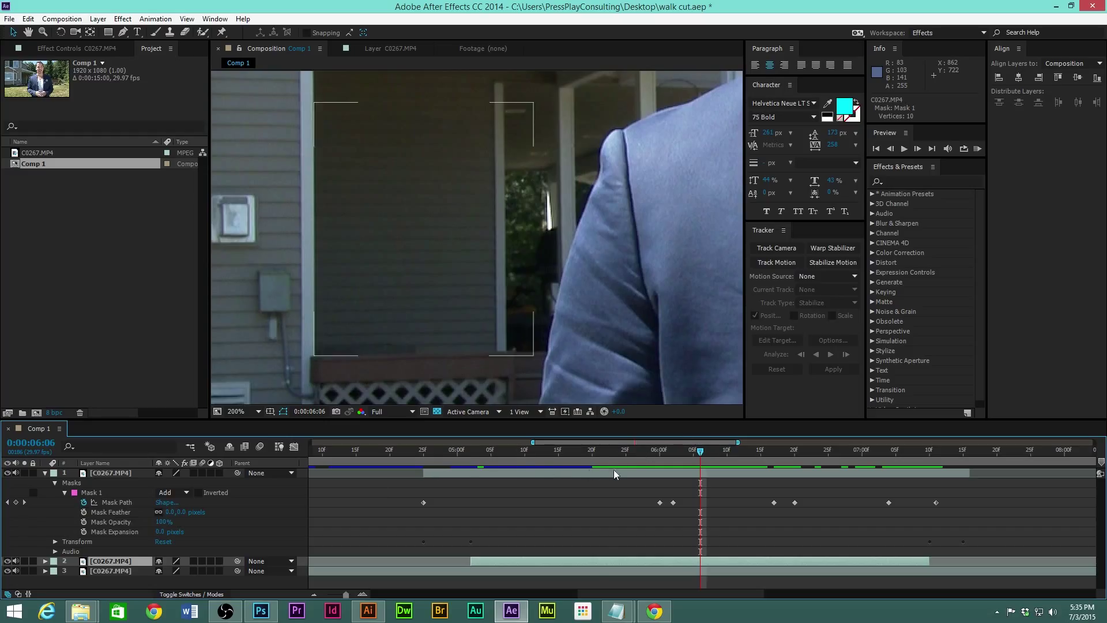
# - Keyframe Mask Feather from 2 px at the start up to 7 px later
pyautogui.click(471, 450)
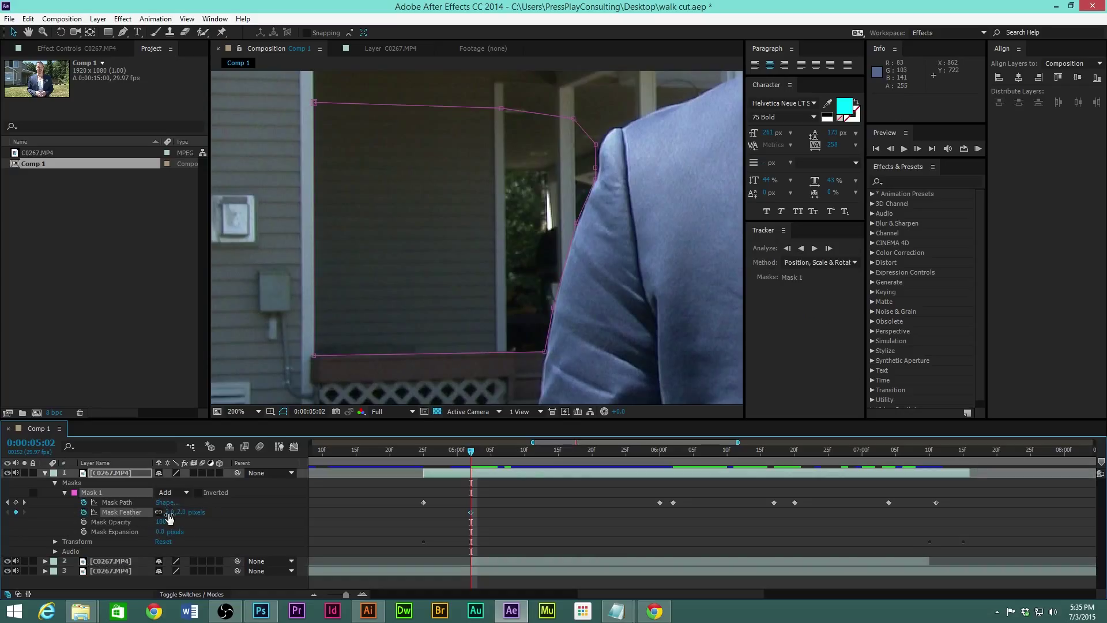
pyautogui.click(547, 450)
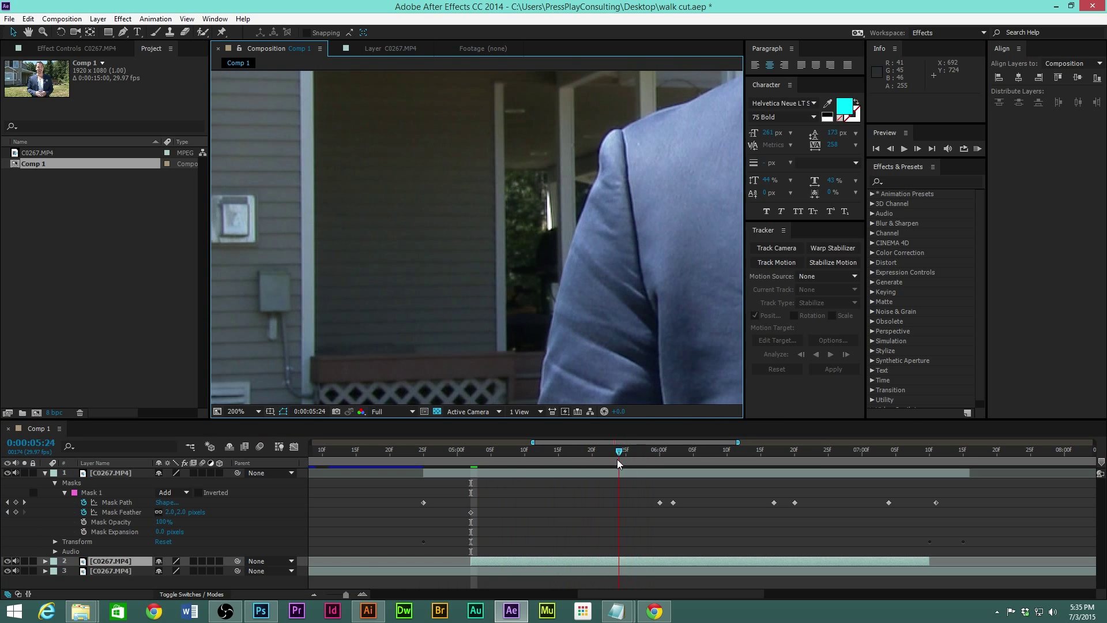
pyautogui.click(645, 450)
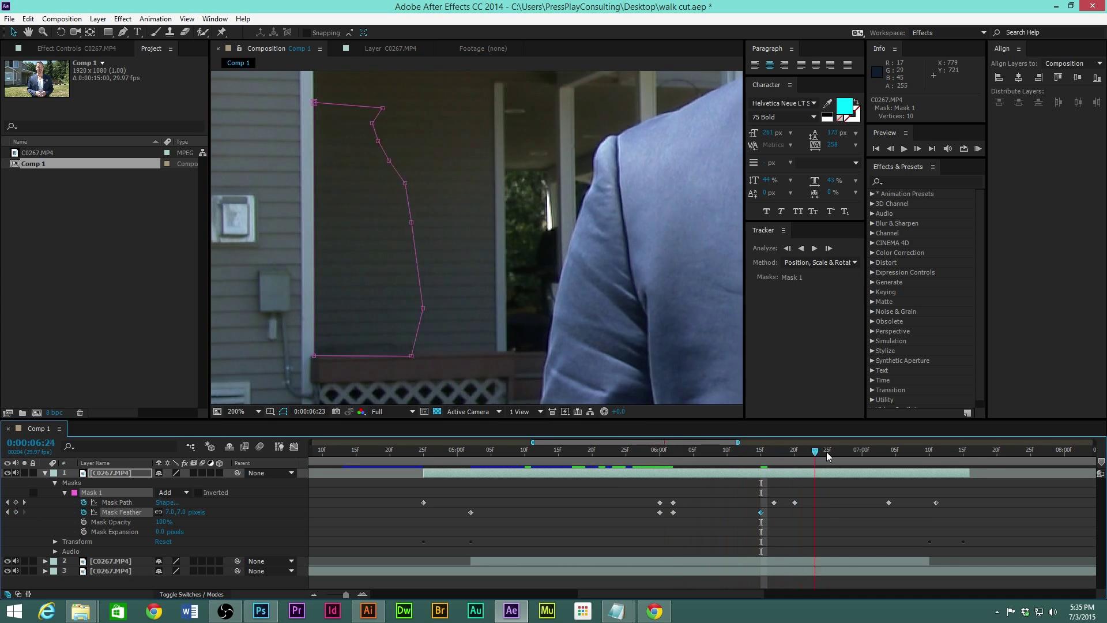
pyautogui.moveTo(828, 450); pyautogui.dragTo(998, 450)
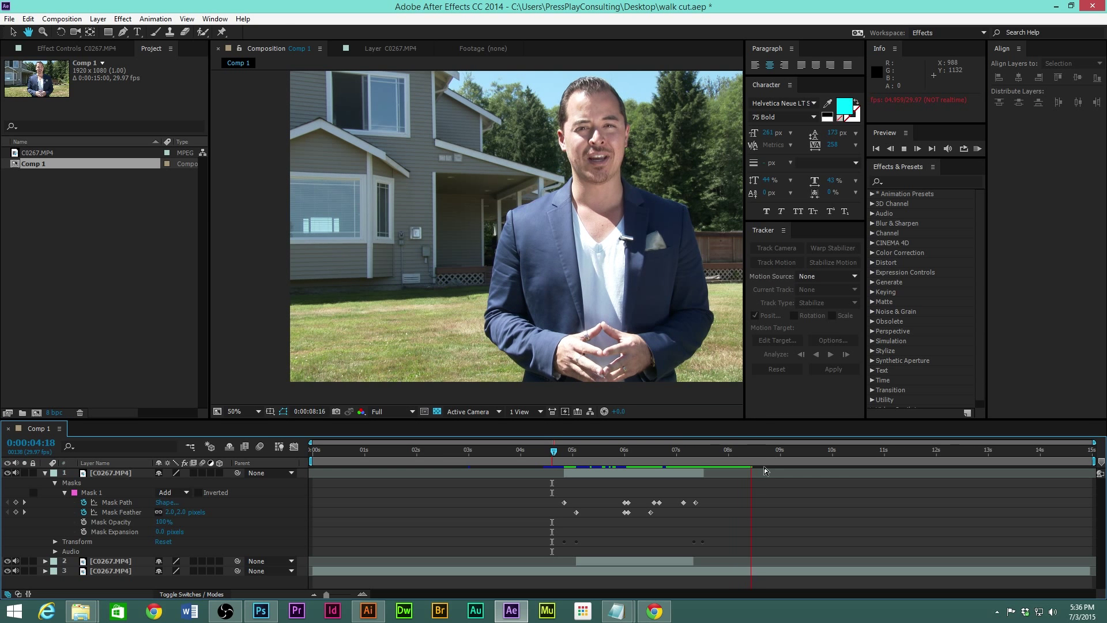
# - Preview the shot at 50% zoom and return to the 5-second mark
pyautogui.click(578, 450)
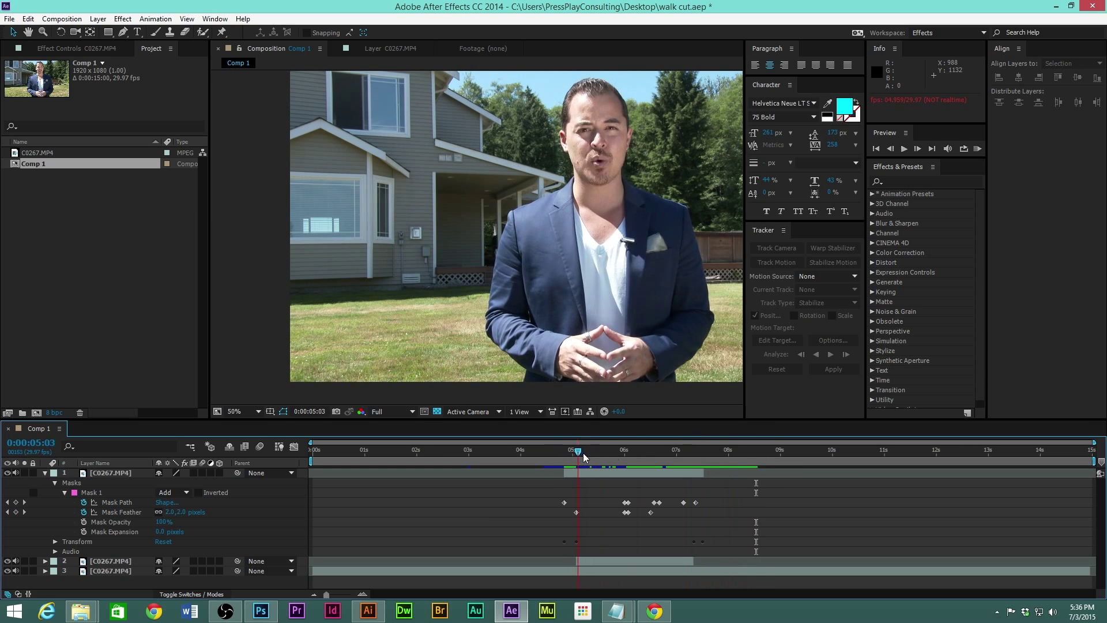